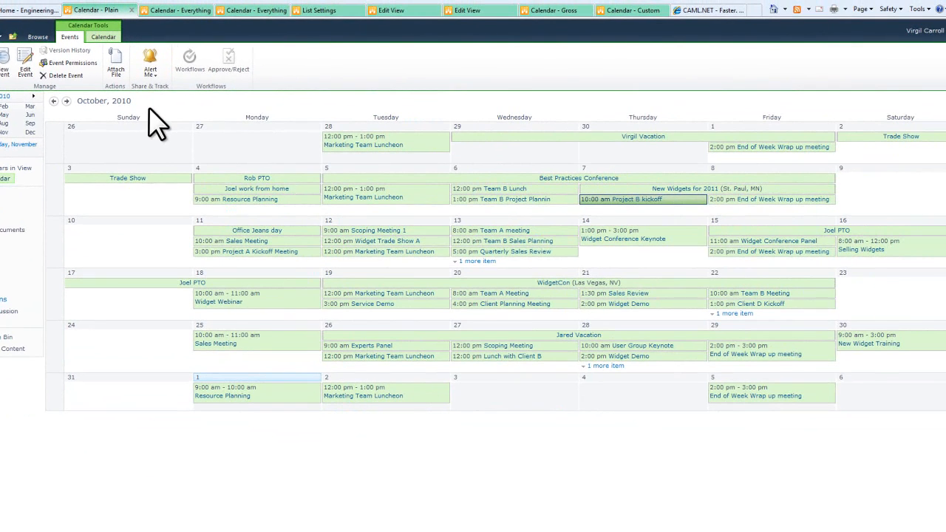
{"action": "mouse_move", "coordinate": [278, 107]}
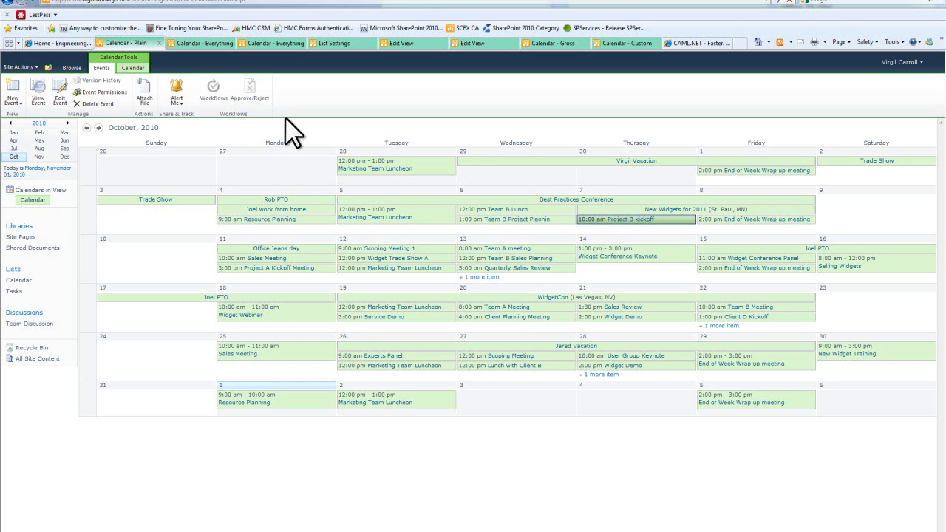
{"action": "mouse_move", "coordinate": [318, 152]}
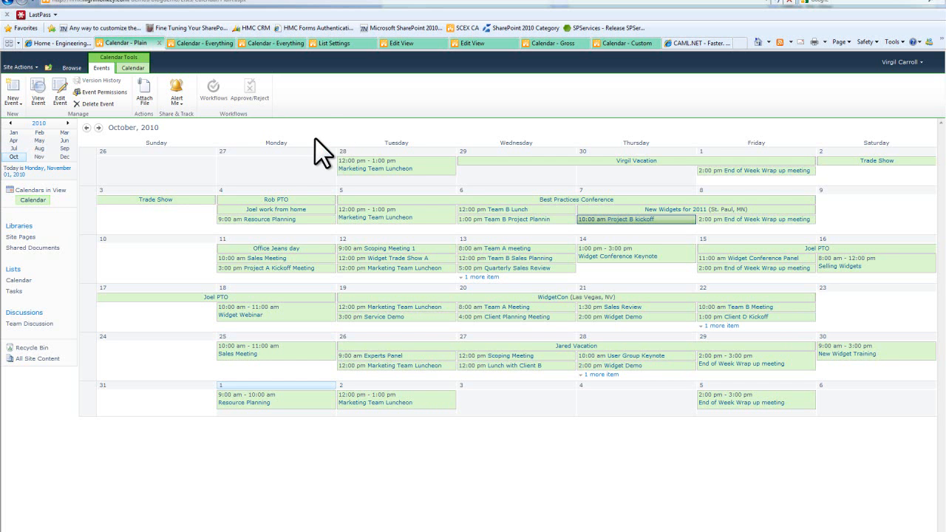
Step: Show the color-coded Everything calendar view and its Calendar ribbon with Calendars Overlay
{"action": "left_click", "coordinate": [331, 43]}
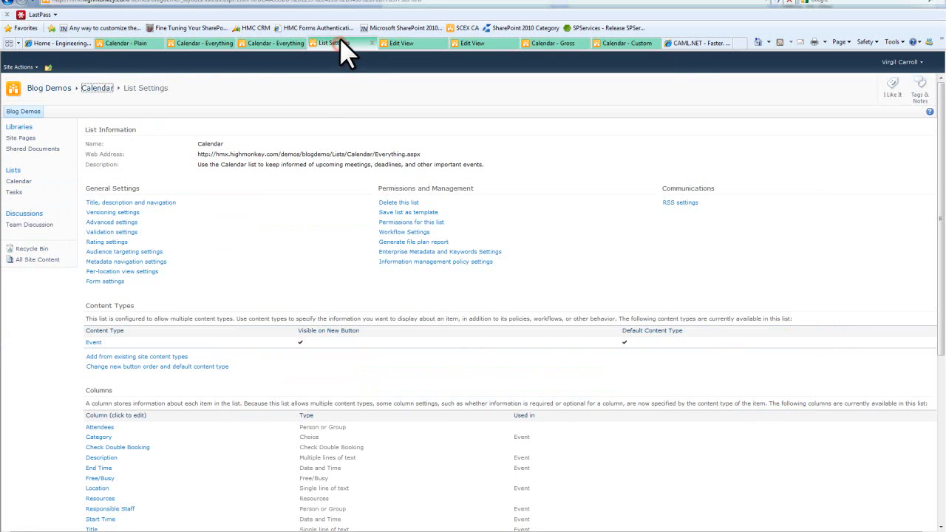
{"action": "scroll", "scroll_direction": "down", "scroll_amount": 3}
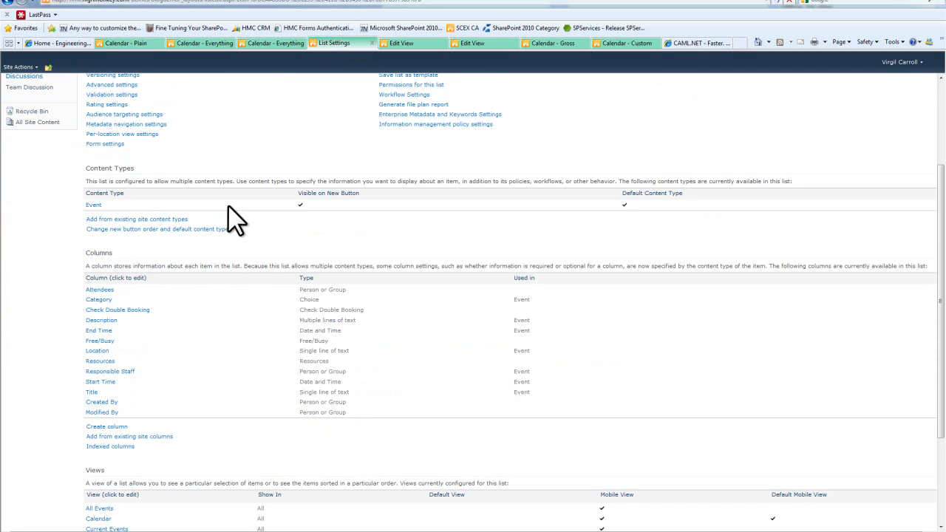
{"action": "mouse_move", "coordinate": [137, 389]}
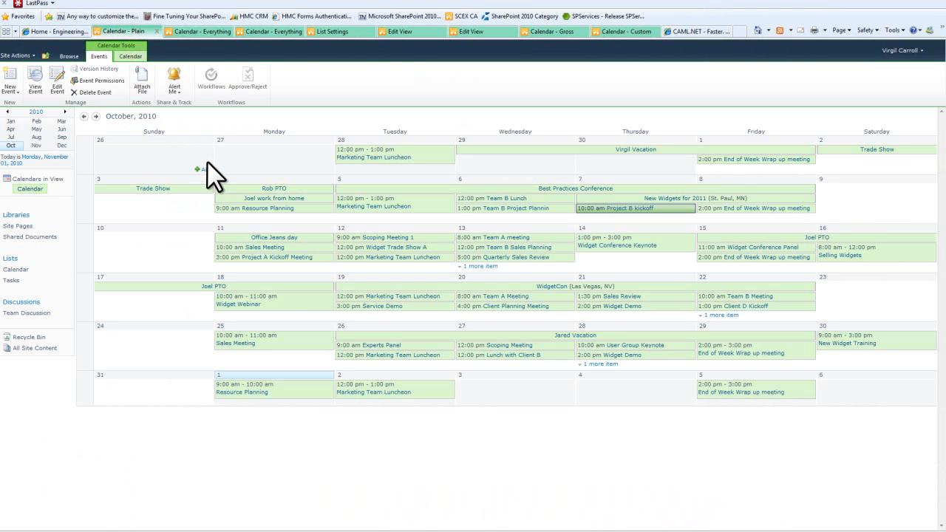
{"action": "mouse_move", "coordinate": [198, 31]}
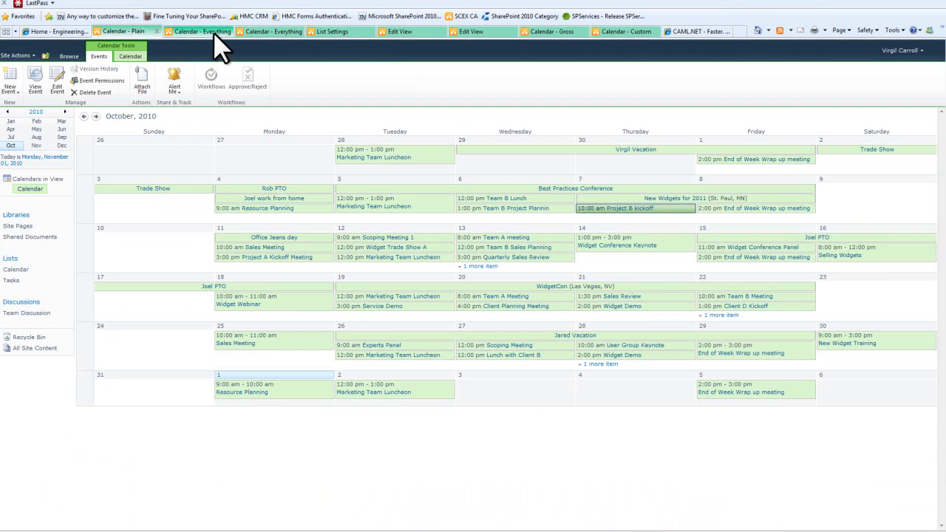
{"action": "left_click", "coordinate": [69, 56]}
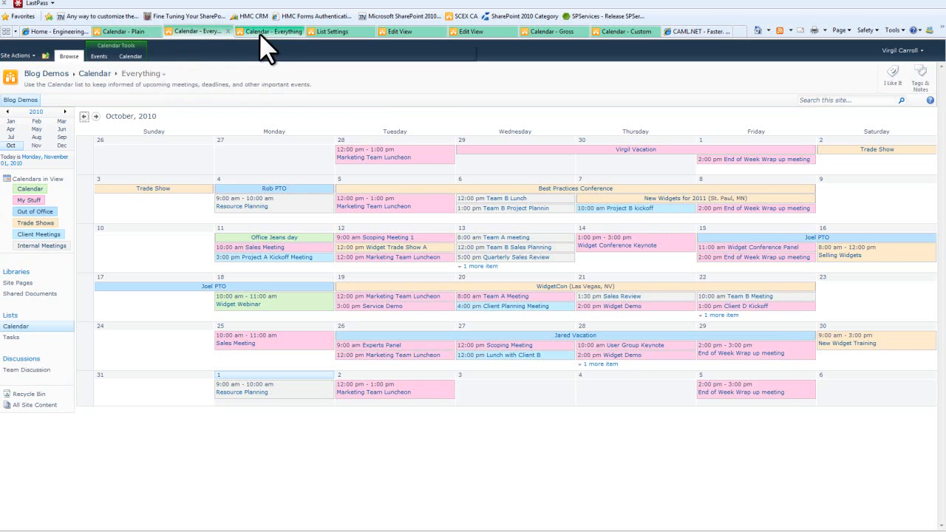
{"action": "left_click", "coordinate": [131, 56]}
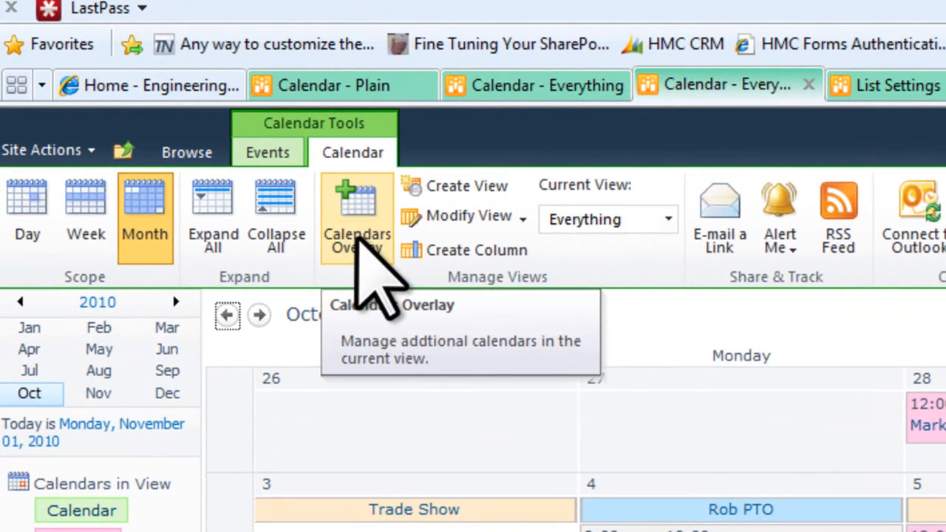
Step: Show the Calendar Overlay Settings listing five additional calendars from My Stuff to Internal Meetings
{"action": "left_click", "coordinate": [357, 215]}
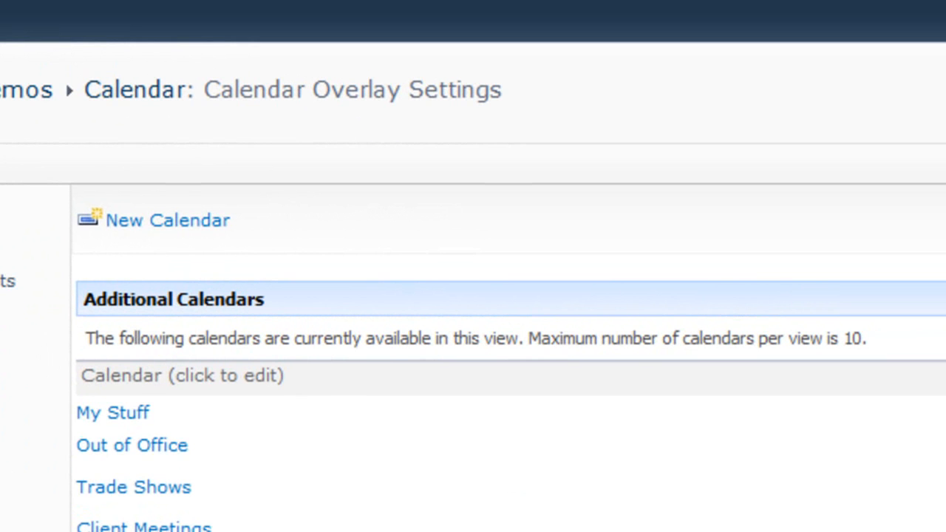
{"action": "scroll", "scroll_direction": "up", "scroll_amount": 3}
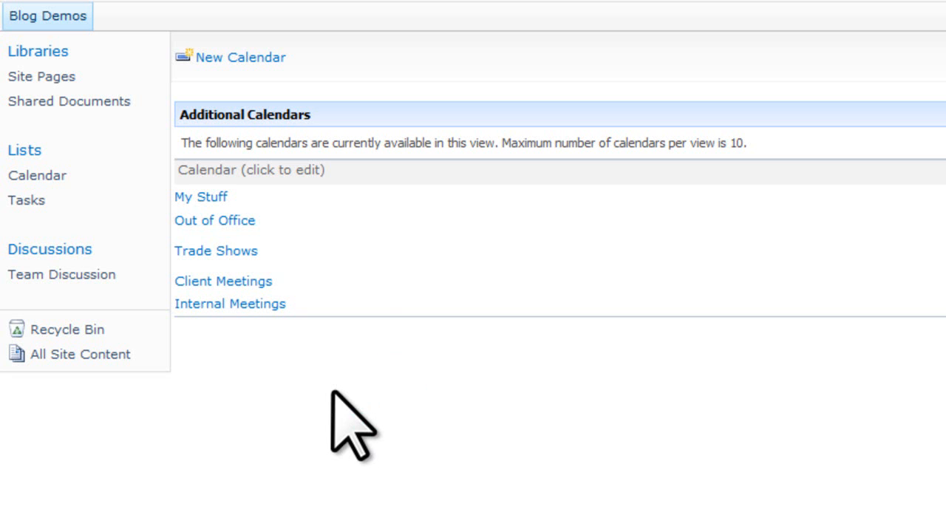
{"action": "mouse_move", "coordinate": [214, 252]}
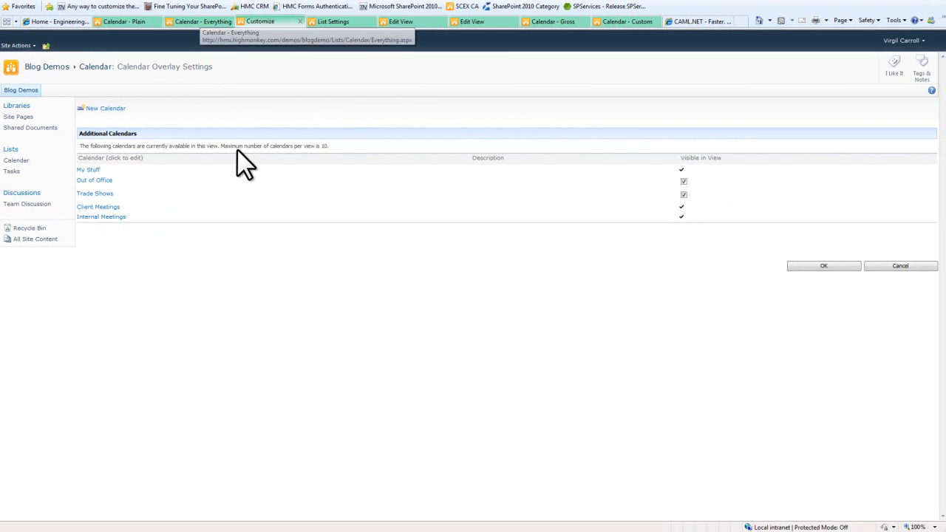
{"action": "mouse_move", "coordinate": [246, 148]}
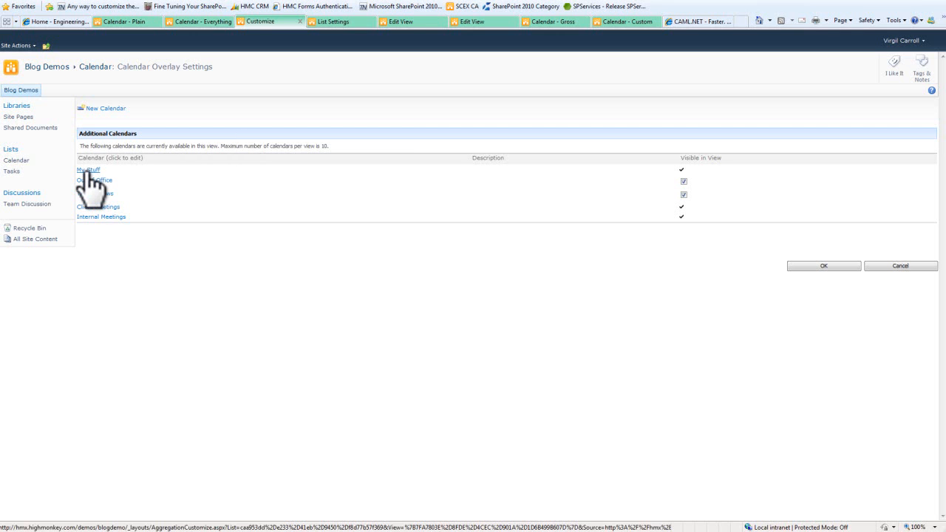
Step: Keep the My Stuff overlay pink, sourced from the Calendar list's My Stuff view, always shown
{"action": "left_click", "coordinate": [88, 170]}
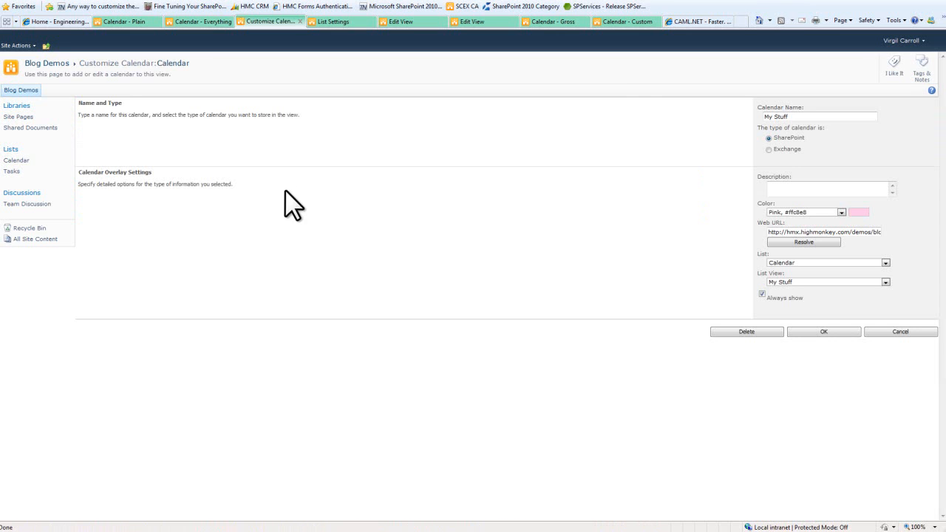
{"action": "mouse_move", "coordinate": [890, 163]}
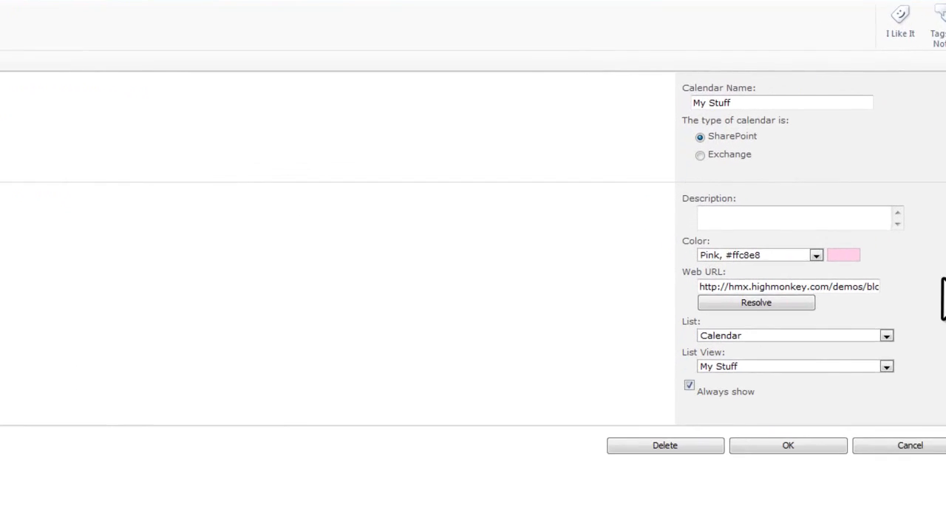
{"action": "left_click", "coordinate": [817, 255]}
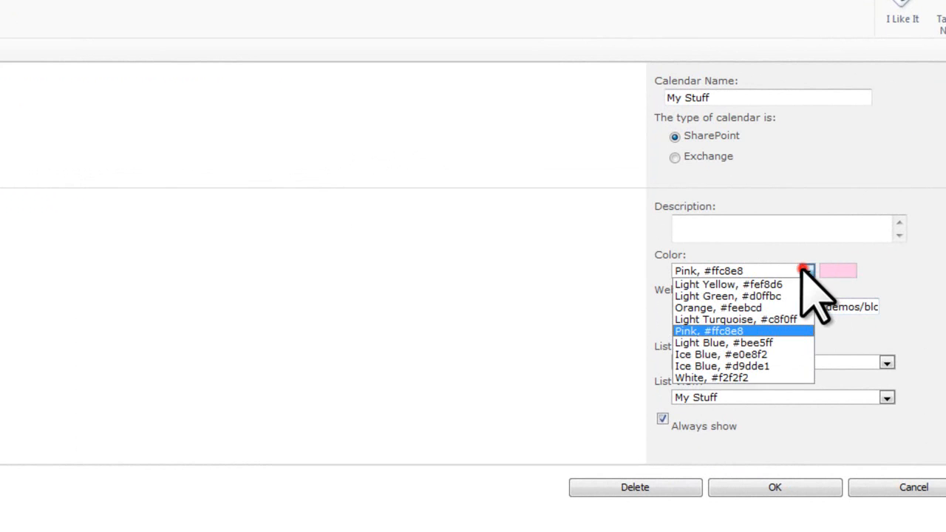
{"action": "left_click", "coordinate": [708, 330]}
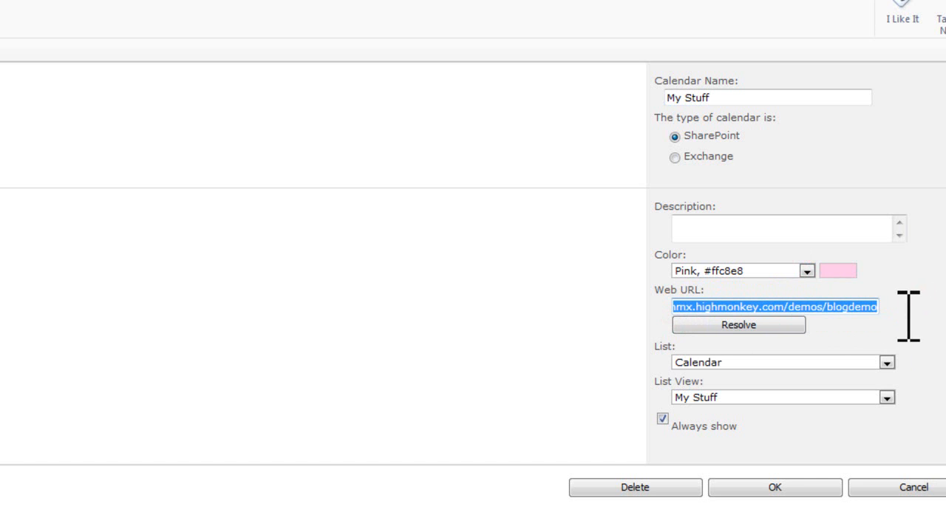
{"action": "mouse_move", "coordinate": [895, 340]}
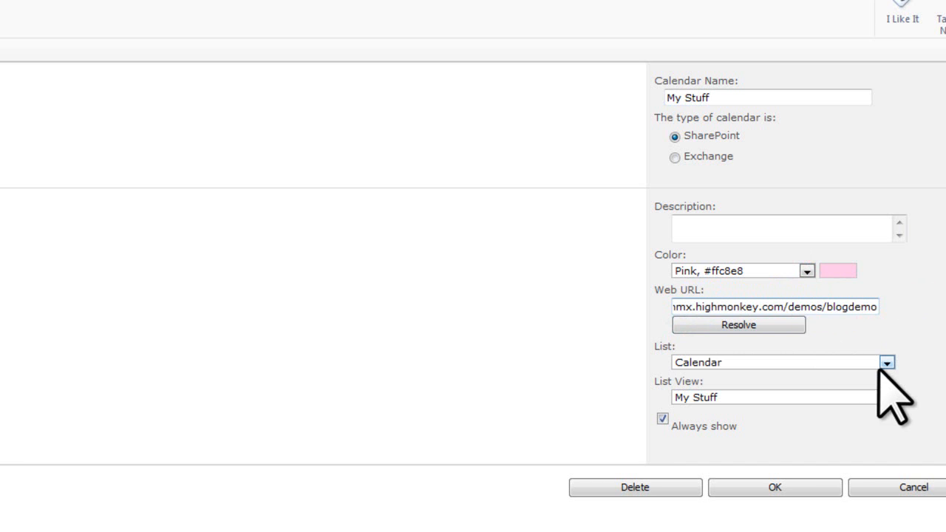
{"action": "mouse_move", "coordinate": [939, 351]}
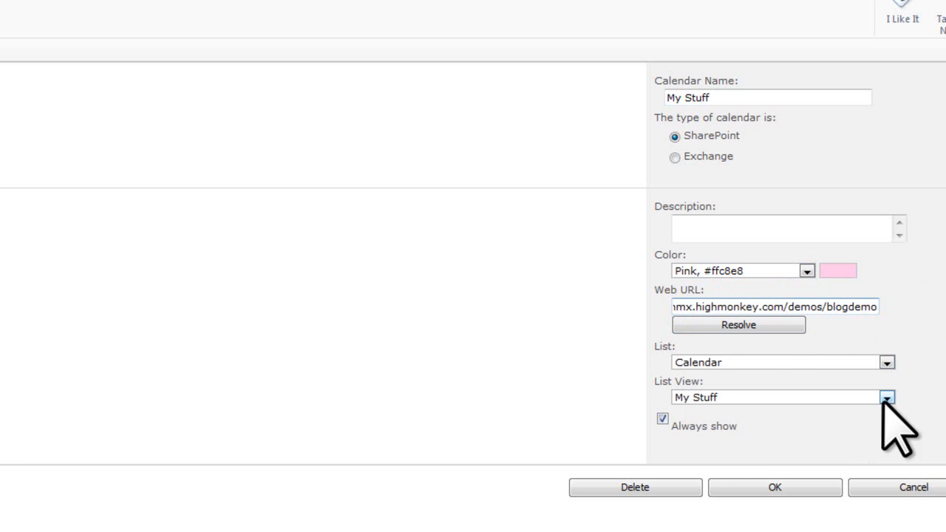
{"action": "left_click", "coordinate": [886, 397]}
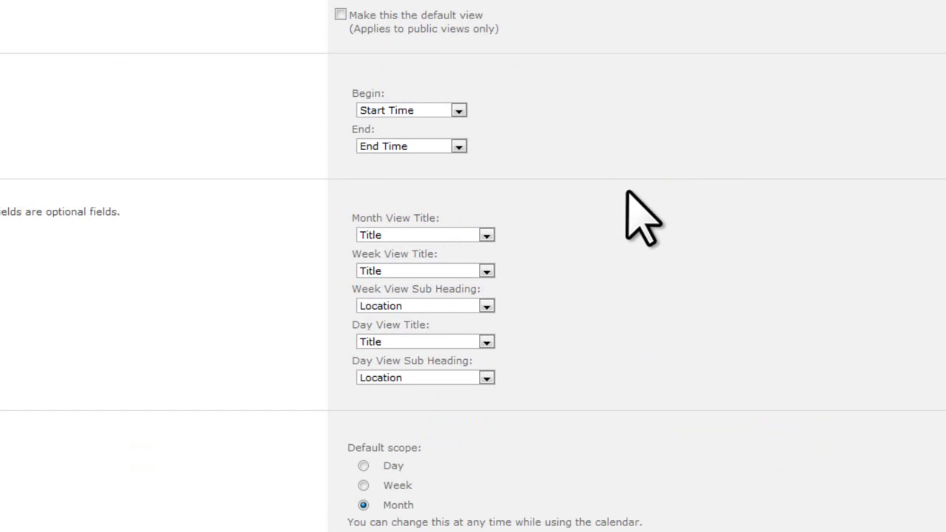
{"action": "scroll", "scroll_direction": "down", "scroll_amount": 3}
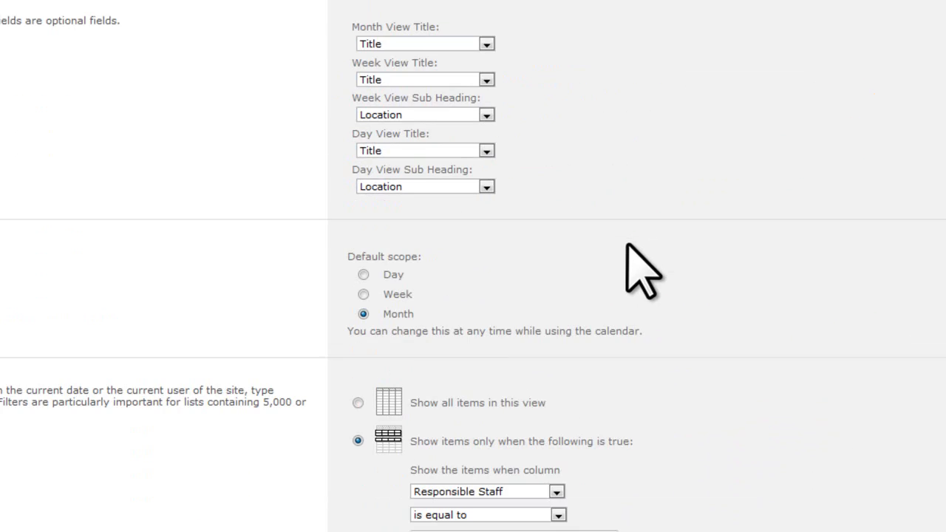
{"action": "scroll", "scroll_direction": "down", "scroll_amount": 3}
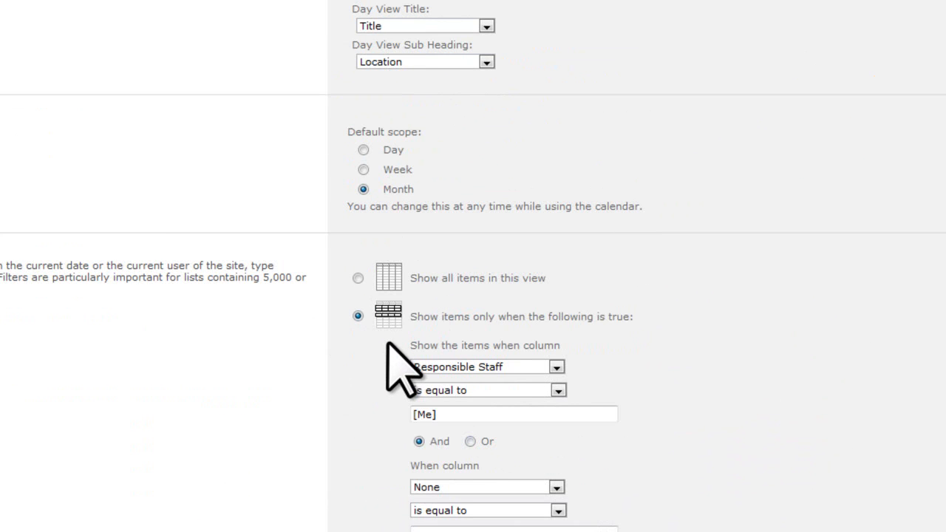
{"action": "mouse_move", "coordinate": [532, 403]}
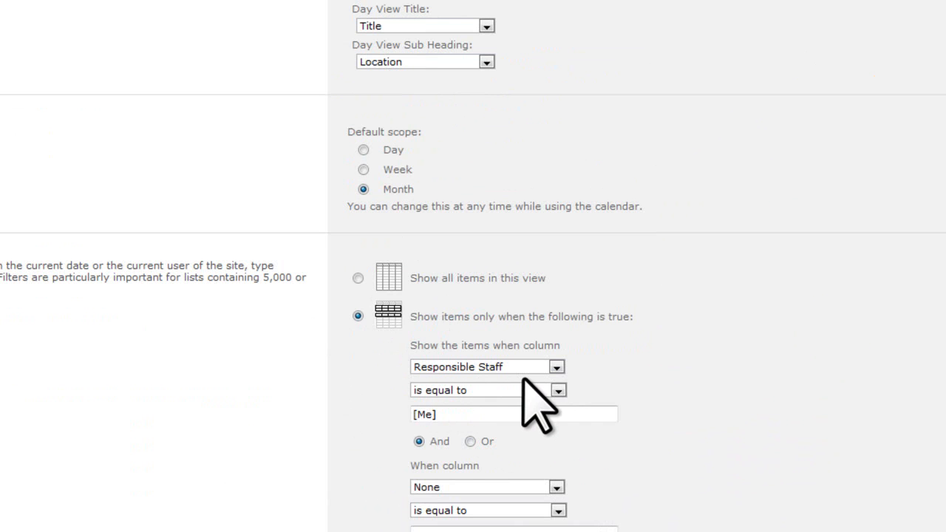
{"action": "left_click", "coordinate": [514, 414]}
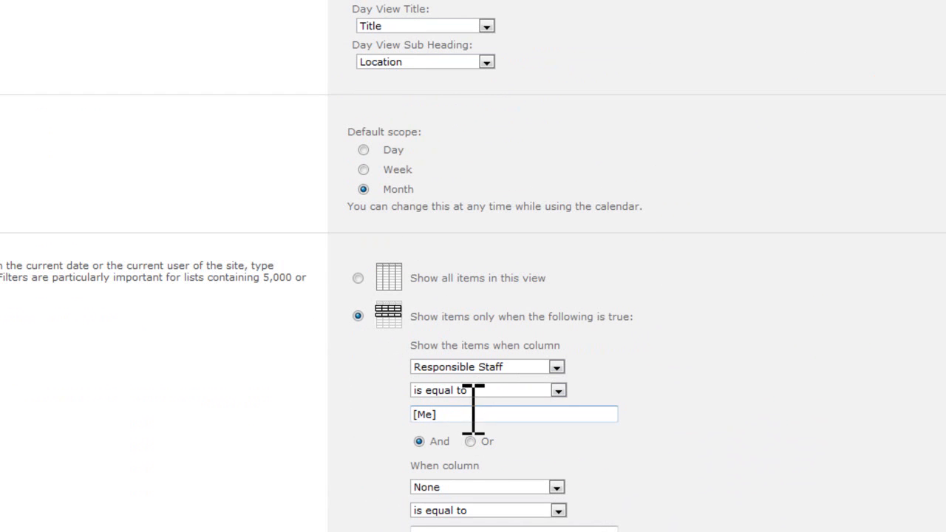
{"action": "mouse_move", "coordinate": [473, 425]}
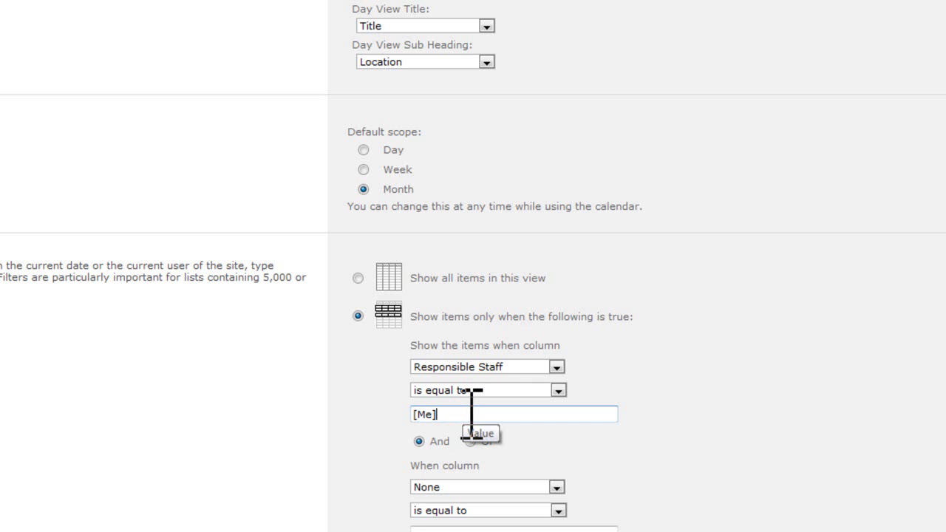
{"action": "mouse_move", "coordinate": [709, 337]}
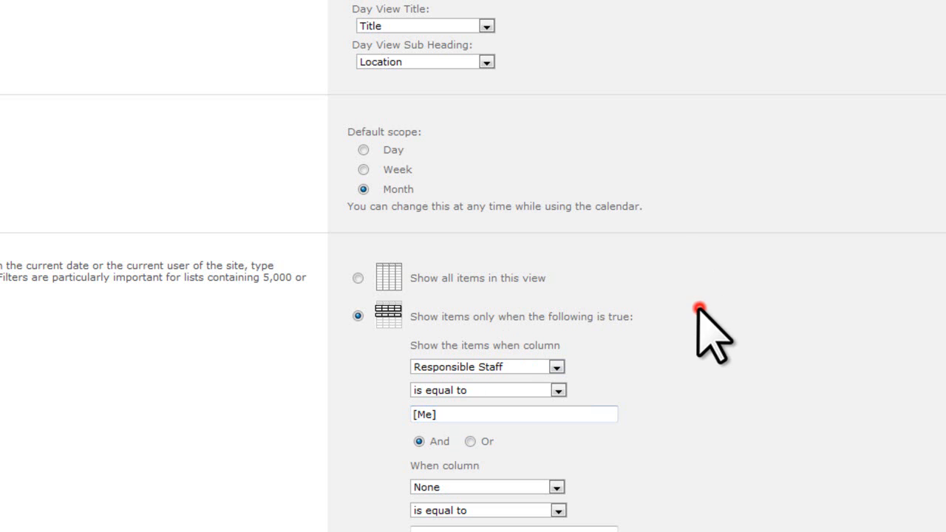
{"action": "scroll", "scroll_direction": "up", "scroll_amount": 3}
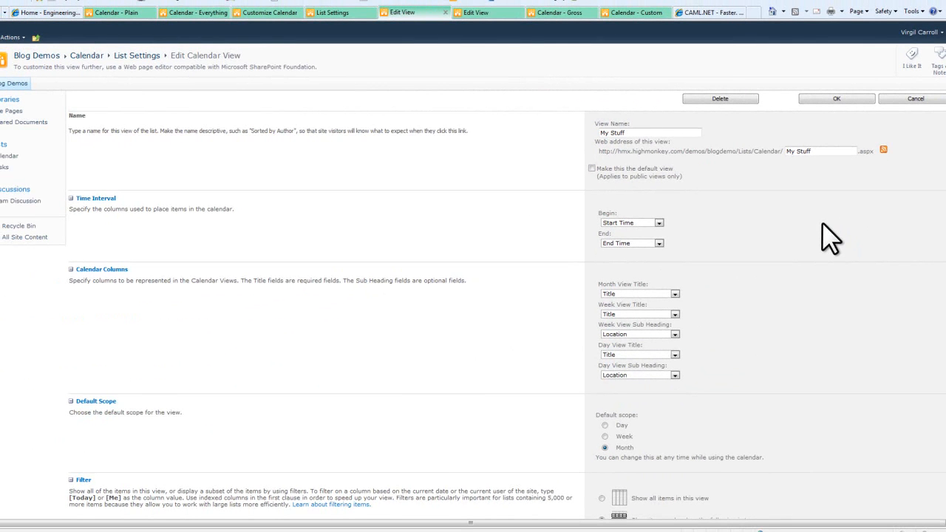
Step: Show the Client Meetings view filter: Category equals Client Meeting, Responsible Staff not [Me]
{"action": "scroll", "scroll_direction": "down", "scroll_amount": 3}
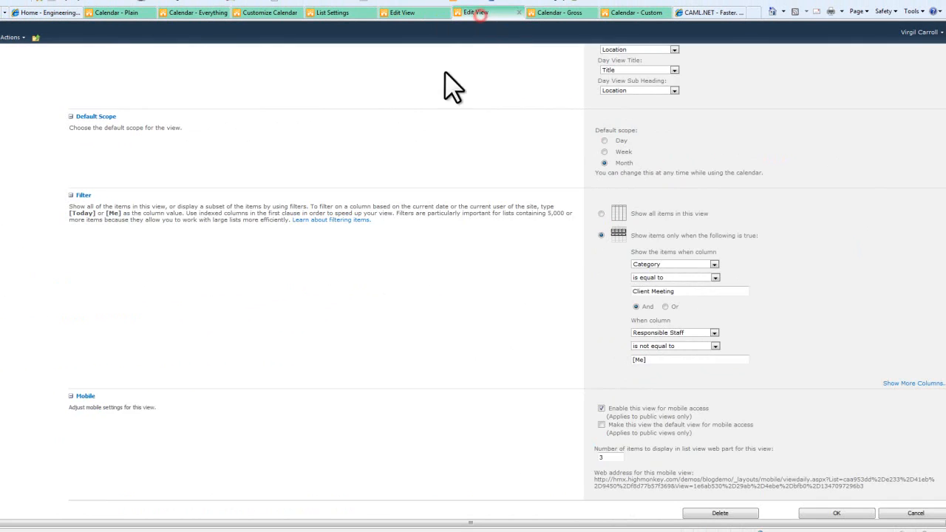
{"action": "scroll", "scroll_direction": "up", "scroll_amount": 3}
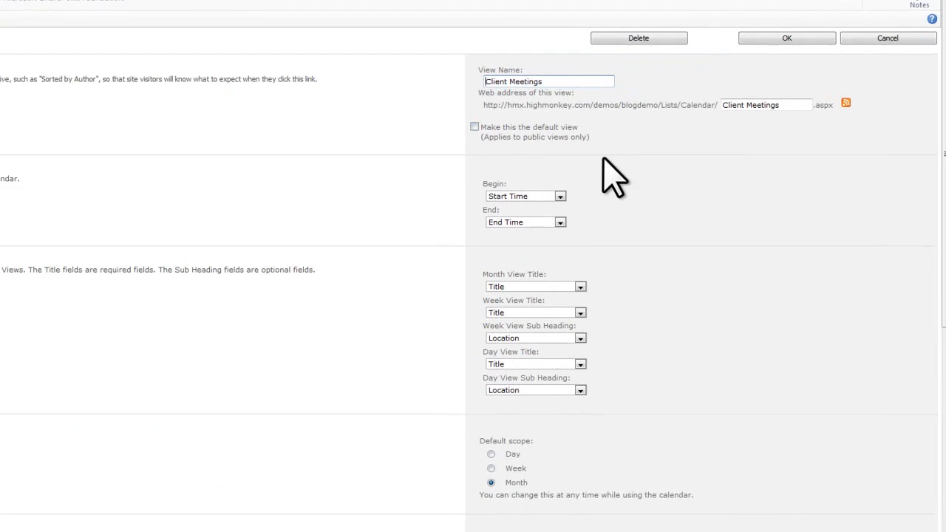
{"action": "scroll", "scroll_direction": "down", "scroll_amount": 3}
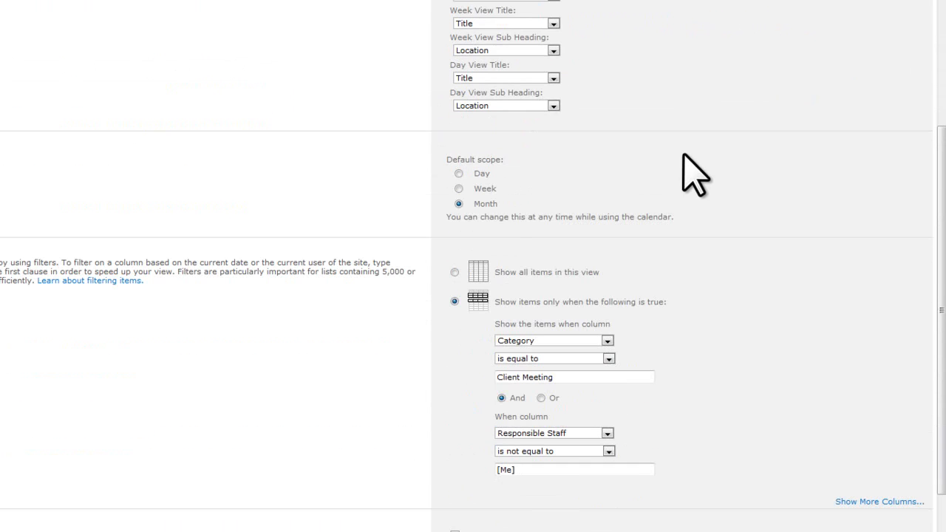
{"action": "mouse_move", "coordinate": [555, 455]}
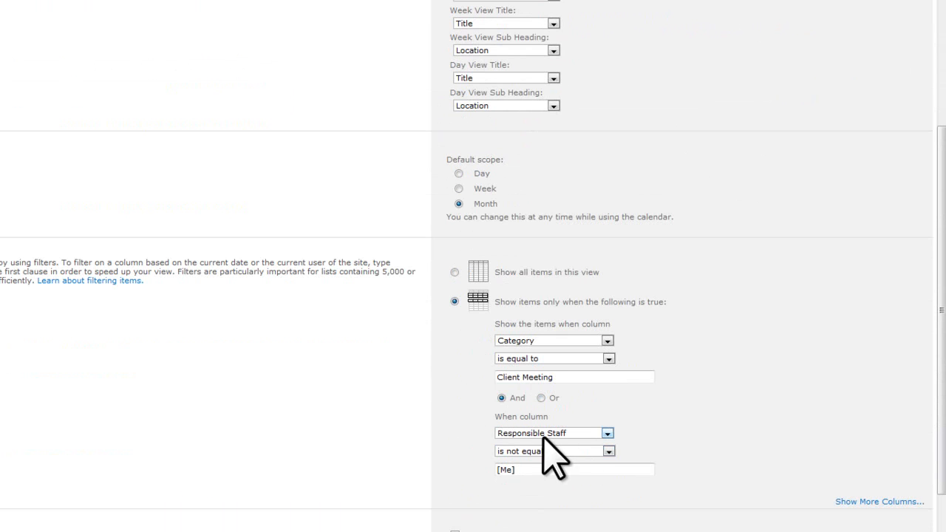
{"action": "left_click", "coordinate": [575, 470]}
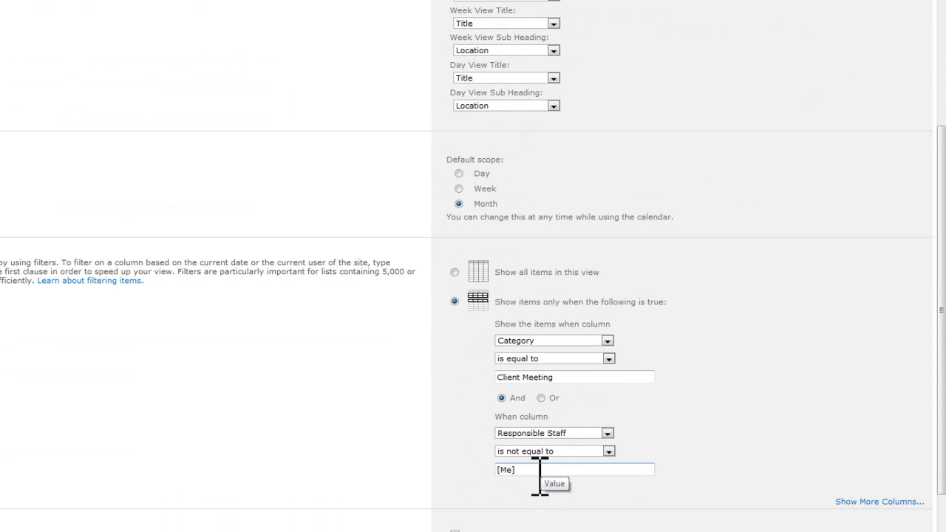
{"action": "mouse_move", "coordinate": [473, 480]}
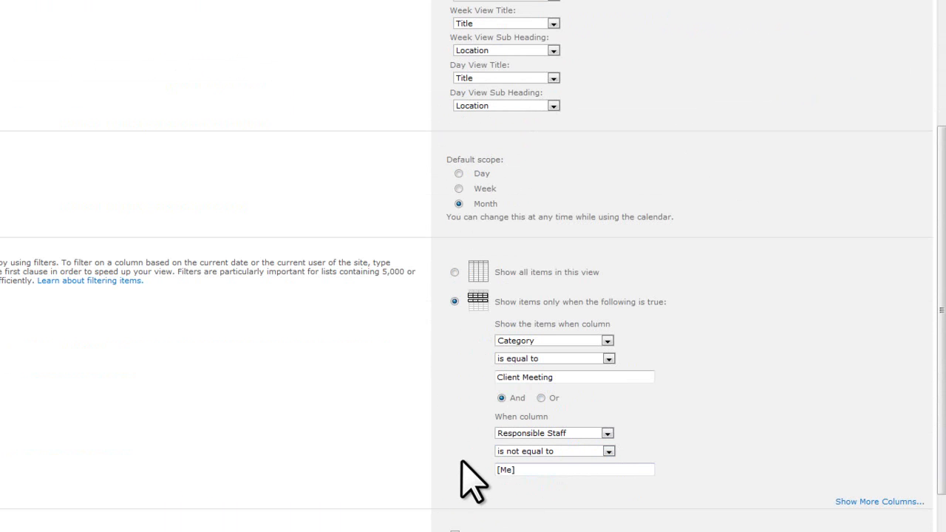
{"action": "mouse_move", "coordinate": [481, 473]}
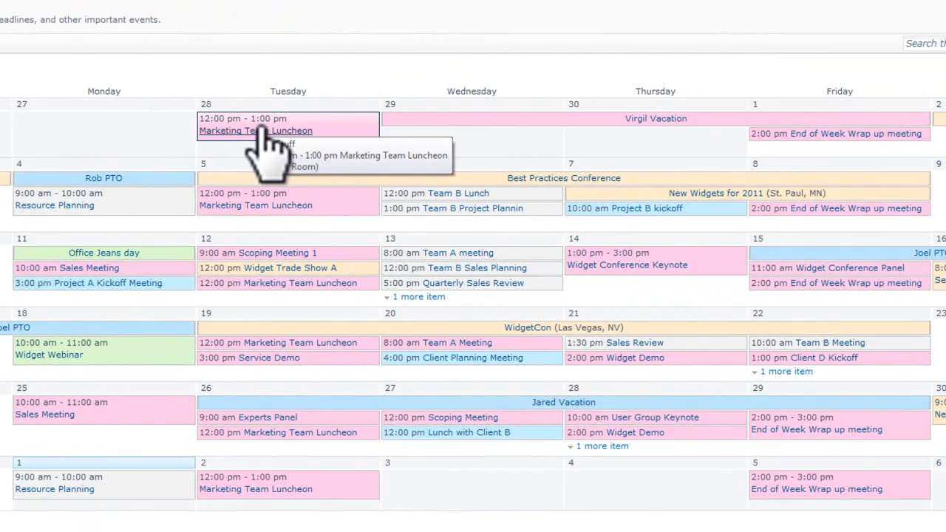
{"action": "mouse_move", "coordinate": [655, 119]}
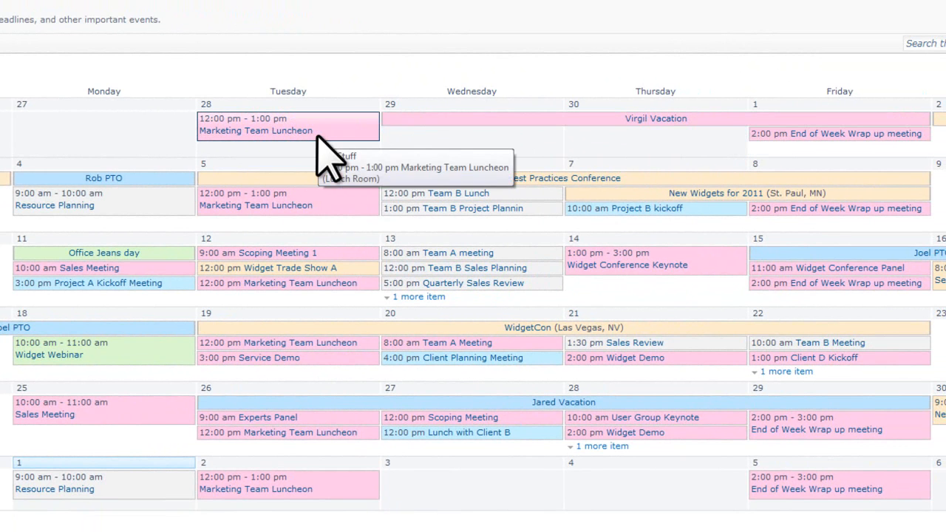
{"action": "mouse_move", "coordinate": [656, 358]}
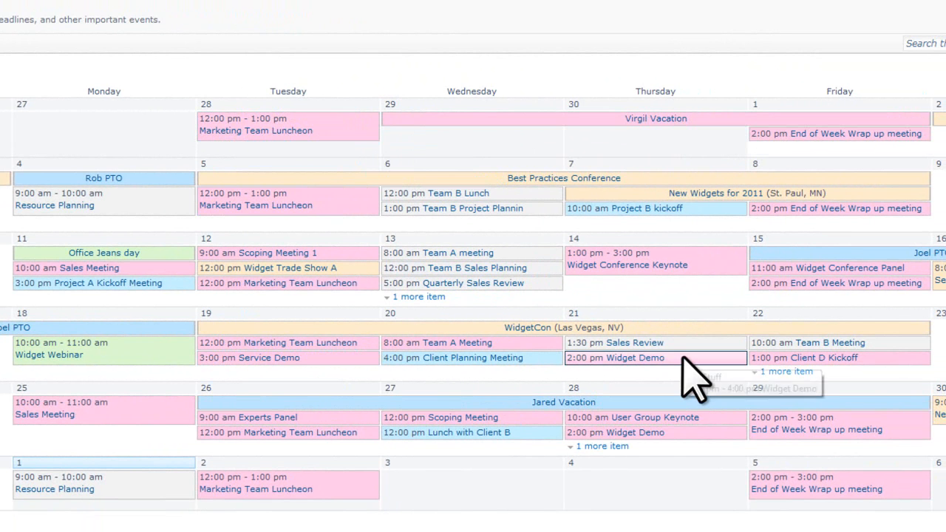